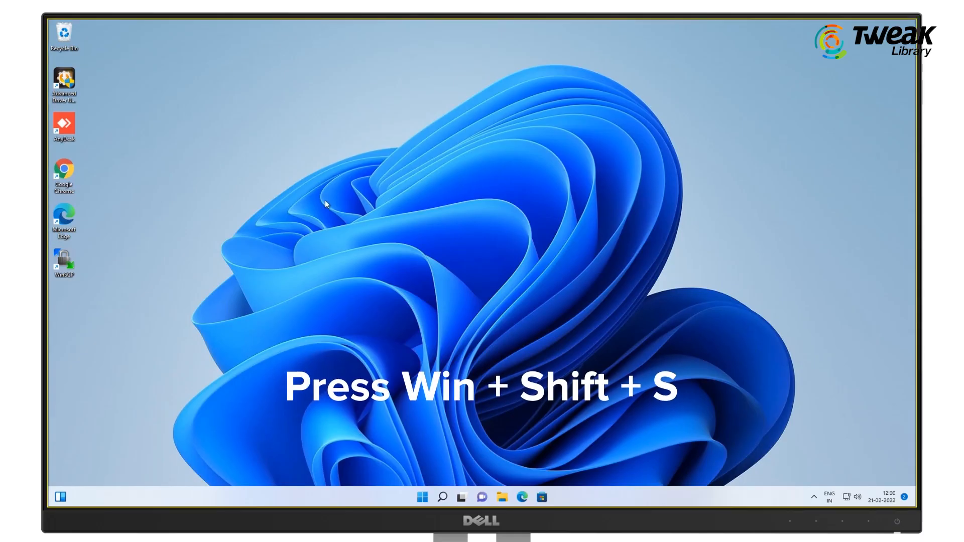
Capture a rectangular region of the desktop wallpaper with the Win+Shift+S snipping shortcut.
key(win+shift+s)
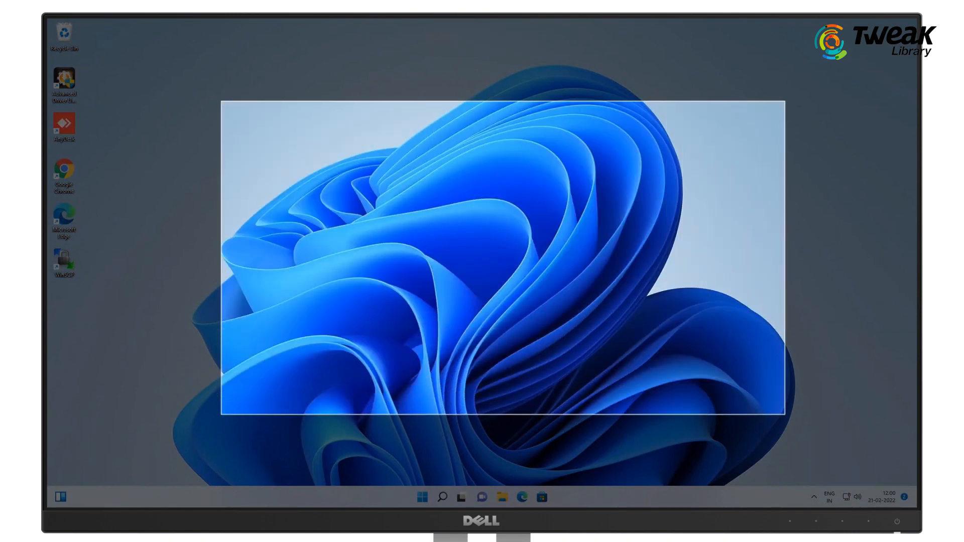
click(550, 497)
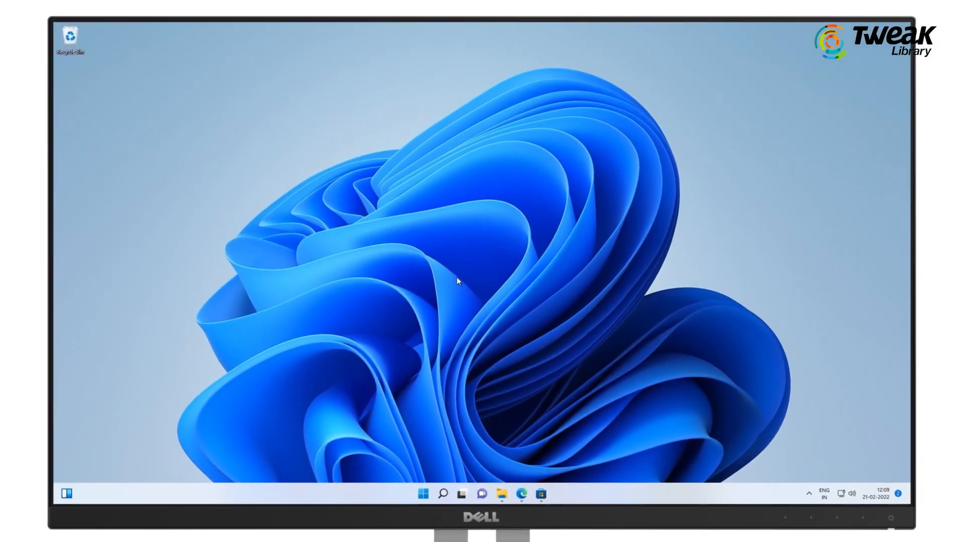
key(Win+I)
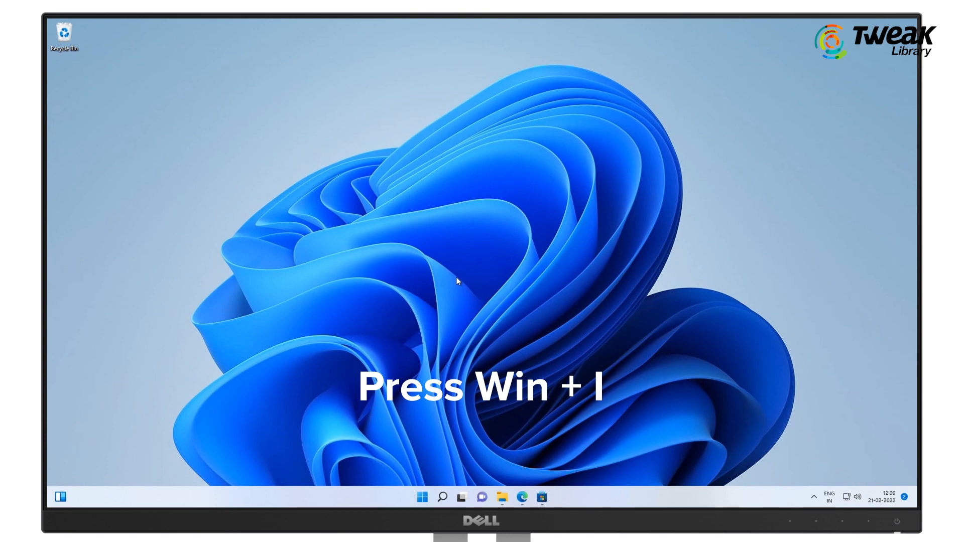
Toggle Title bar window shake under System > Multitasking in Settings.
key(Win+I)
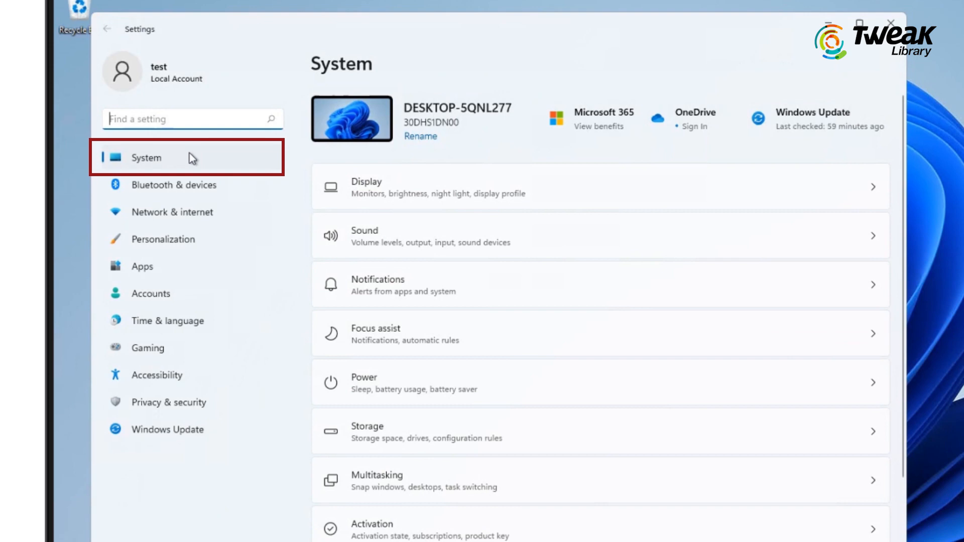
scroll(down, 3)
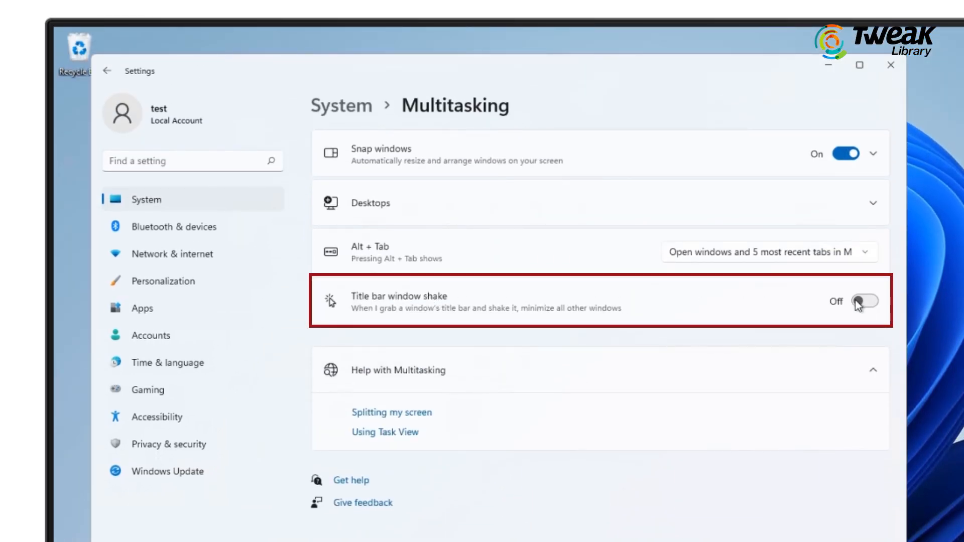
click(866, 302)
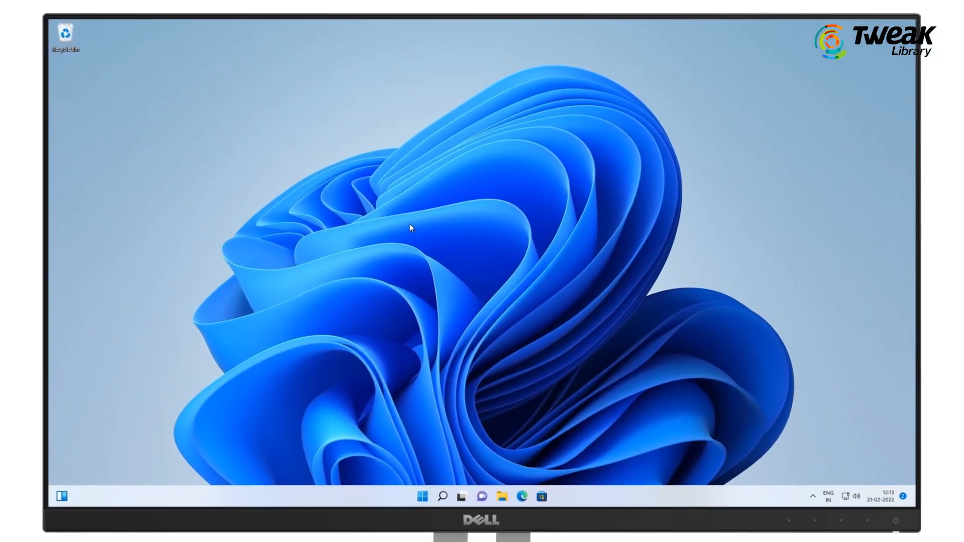
View Local Disk (C:) storage with more categories shown and the cleanup recommendations.
key(win+i)
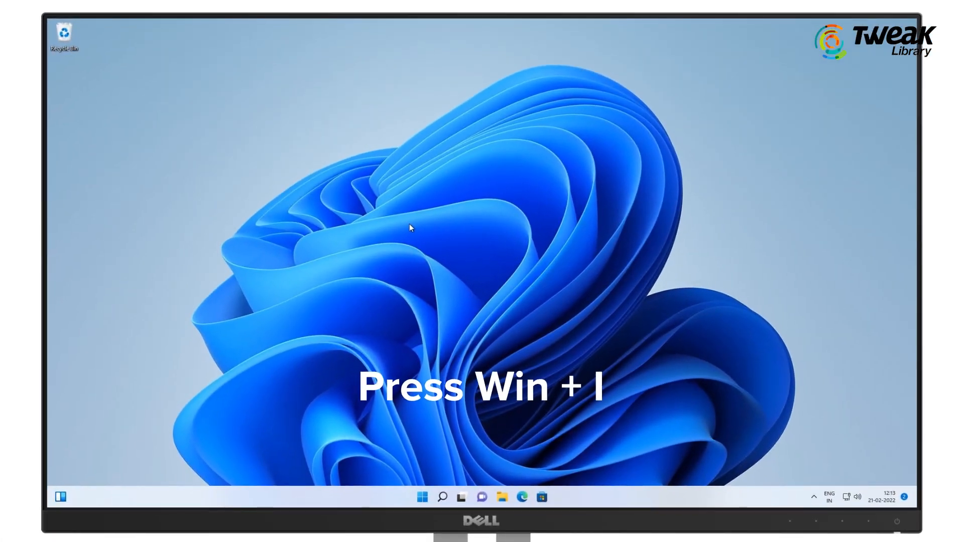
key(Win+I)
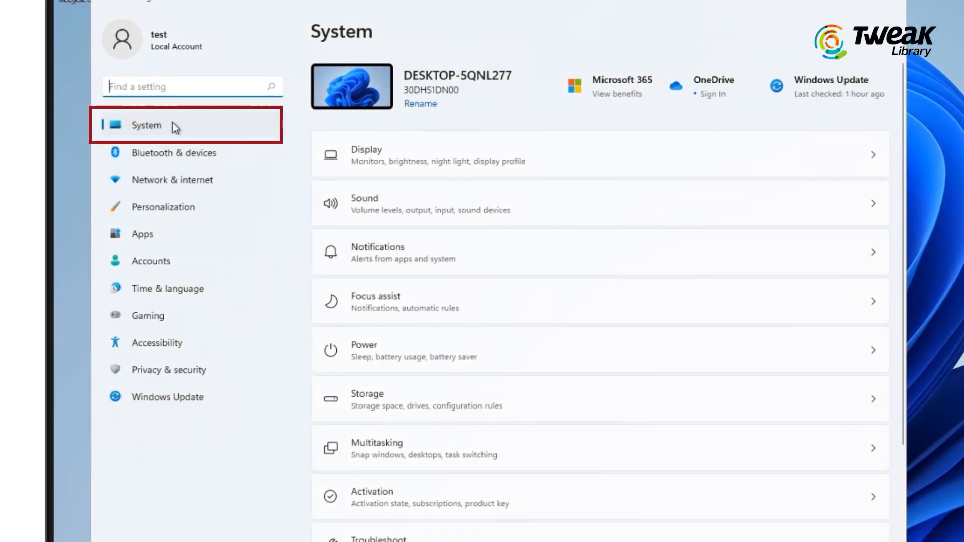
click(367, 399)
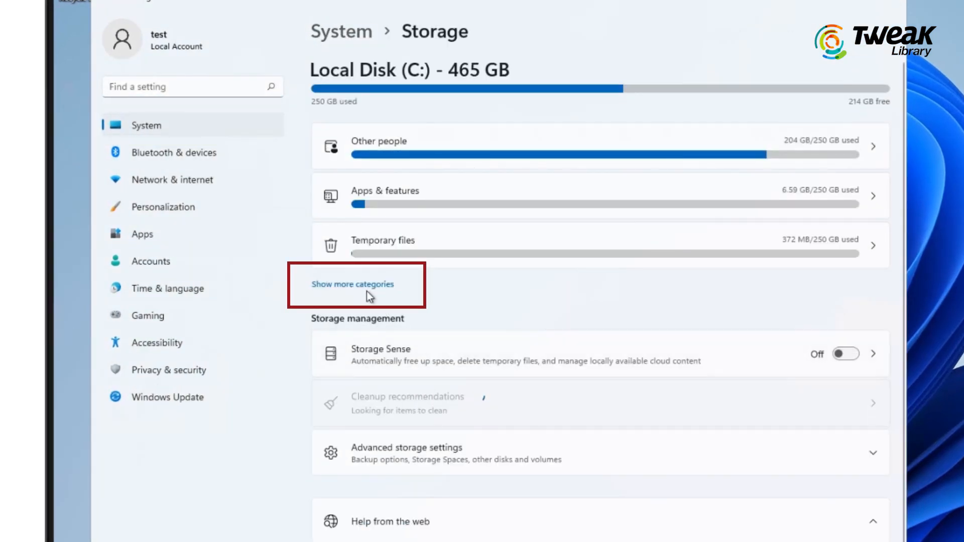
click(352, 284)
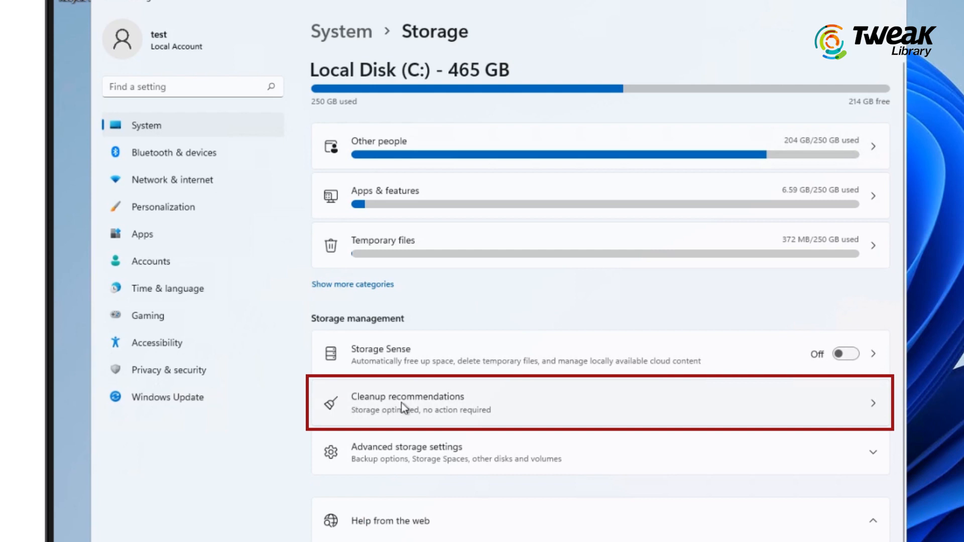
click(406, 403)
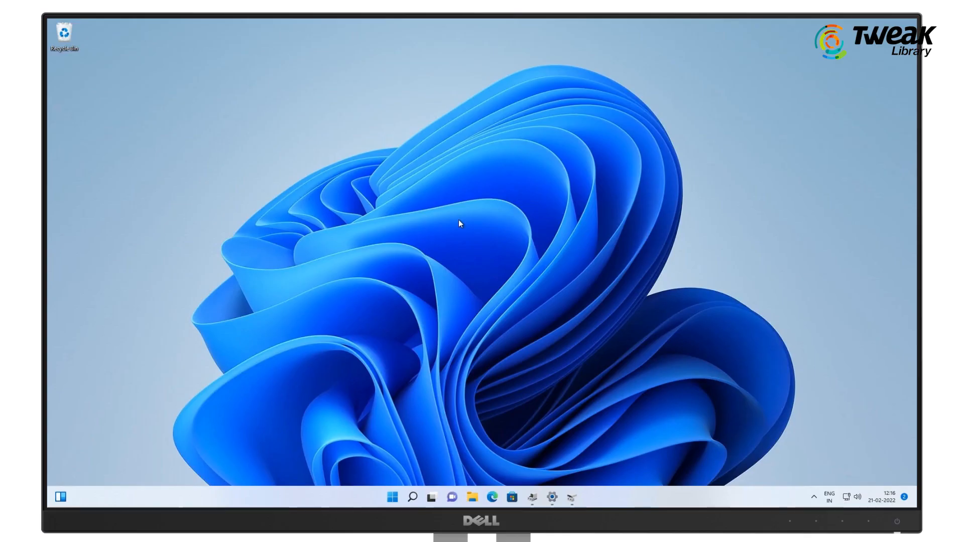
key(Win+X)
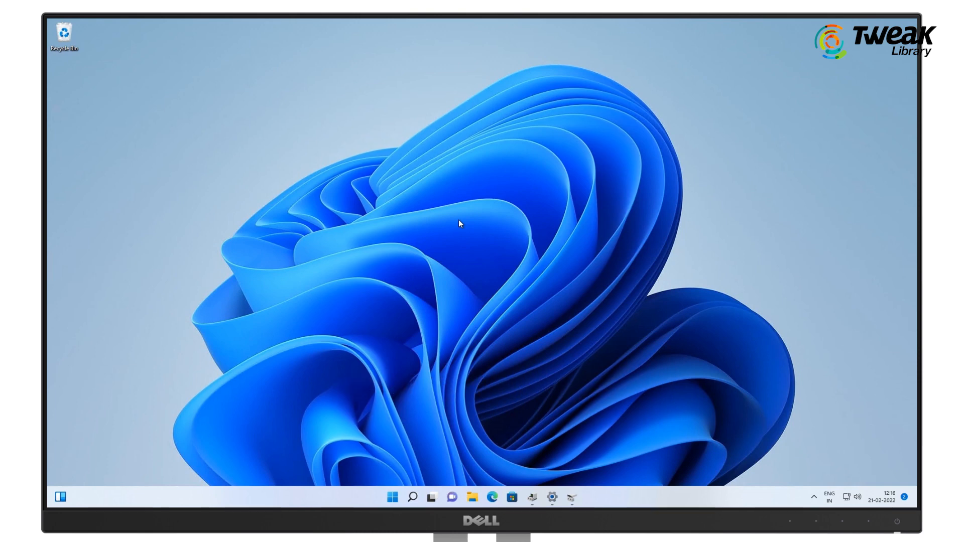
right_click(391, 497)
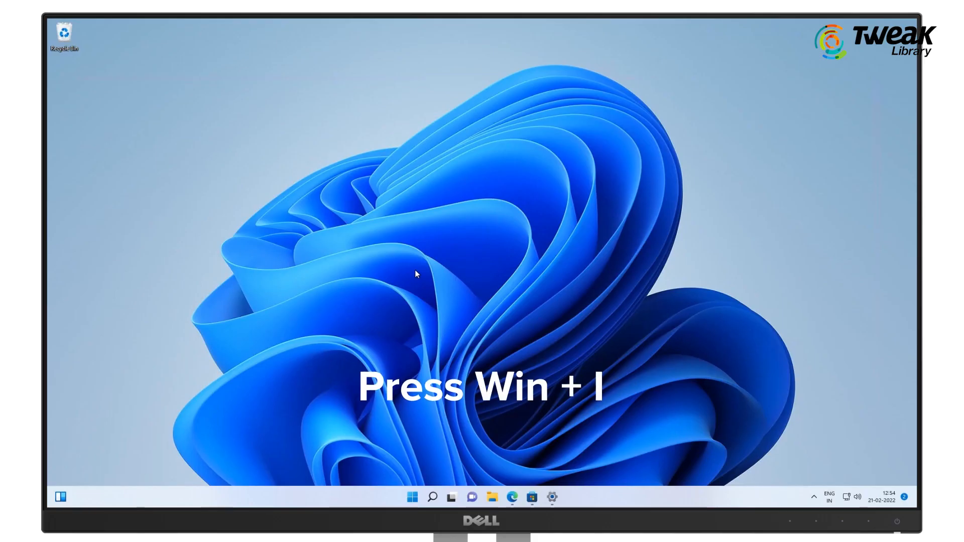
key(Win+i)
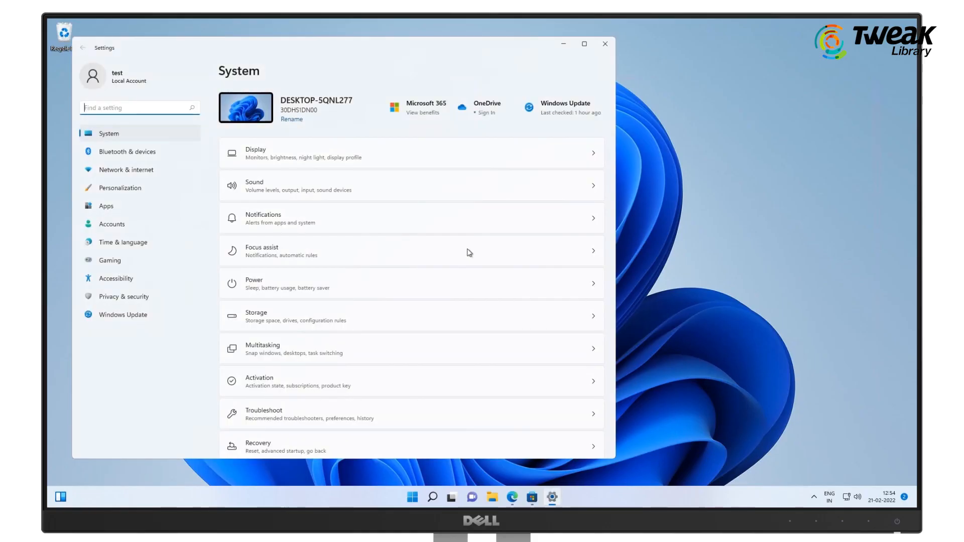
click(127, 151)
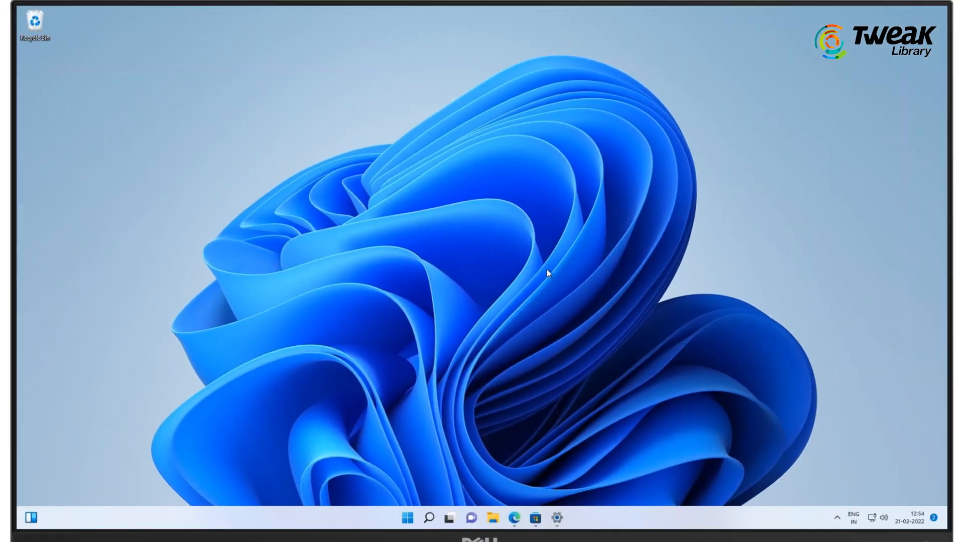
click(513, 518)
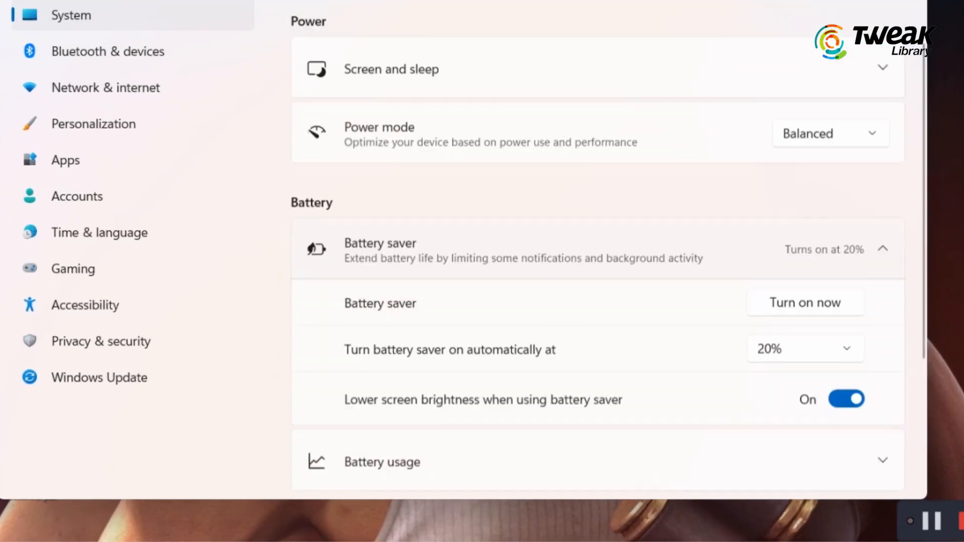
Review Battery saver options: automatic turn-on at 20% with lower screen brightness.
scroll(down, 3)
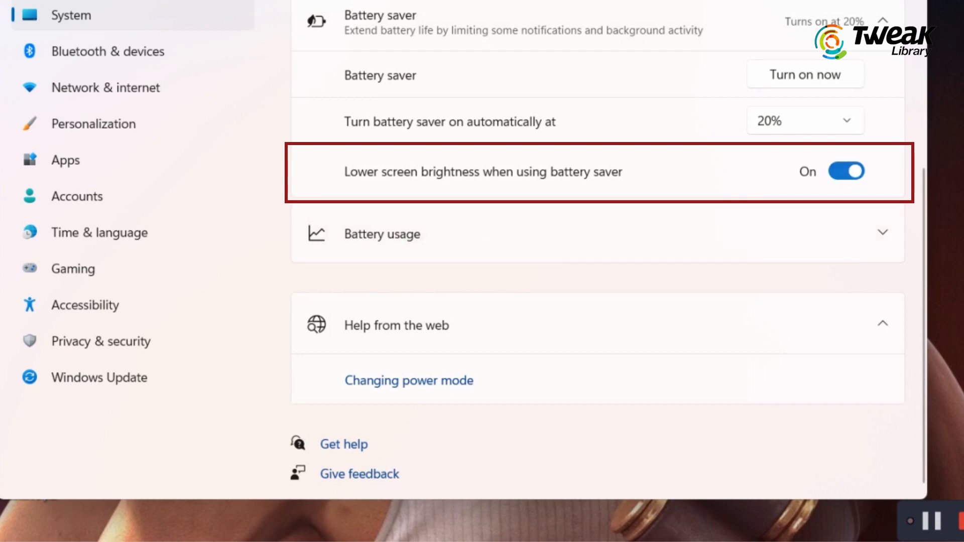